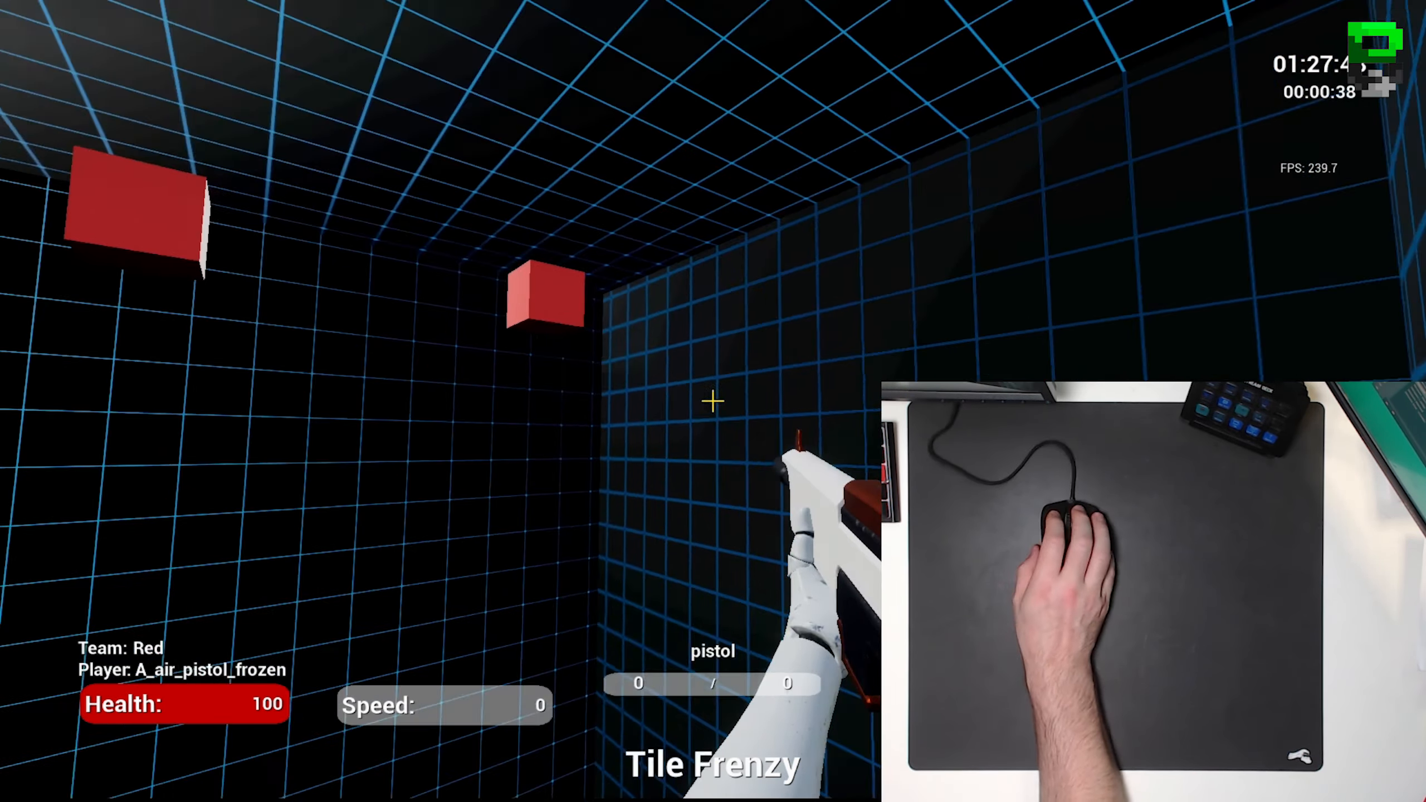
Shoot four red target cubes at screen centre in Tile Frenzy, reaching 34 of 43 hits.
{"action": "left_click", "coordinate": [712, 400]}
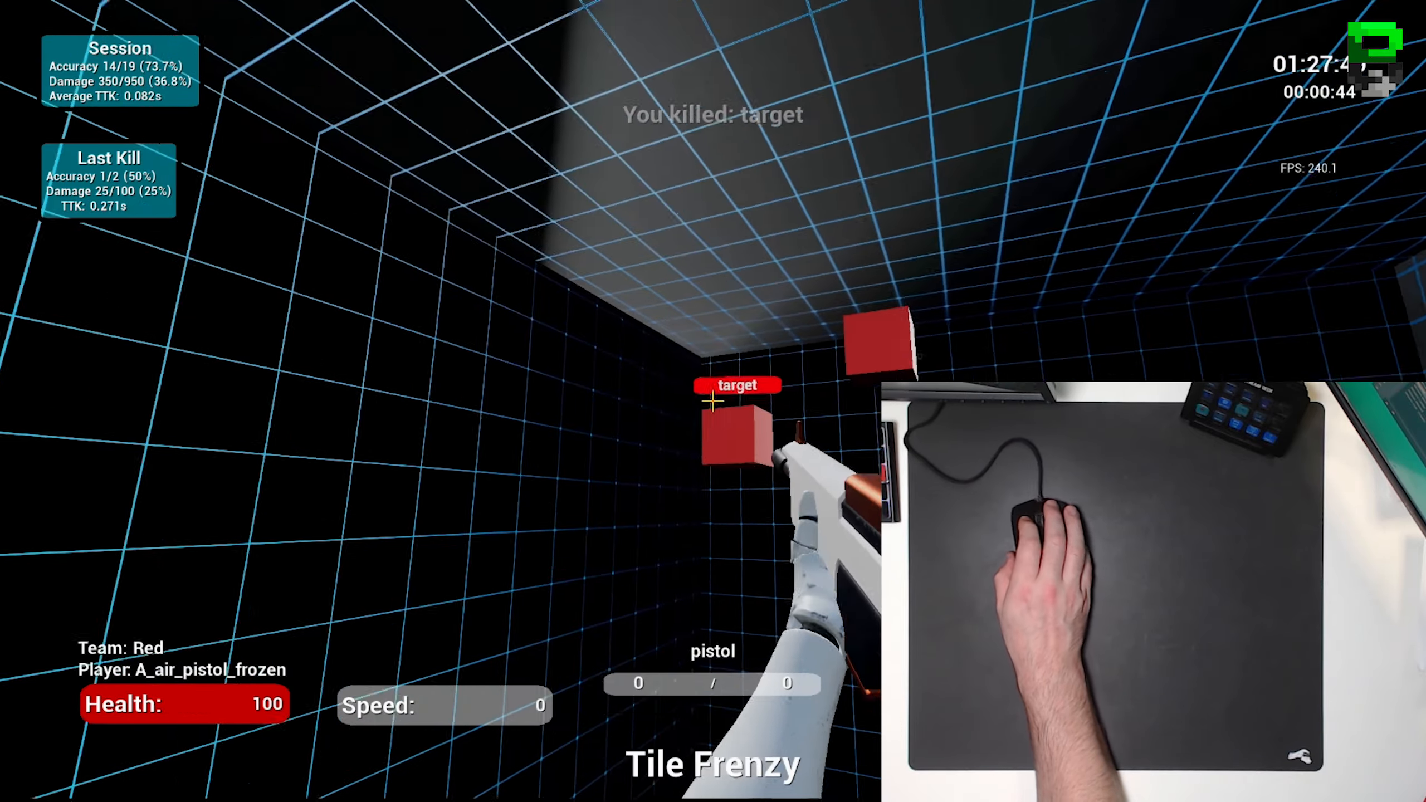
{"action": "left_click", "coordinate": [712, 402]}
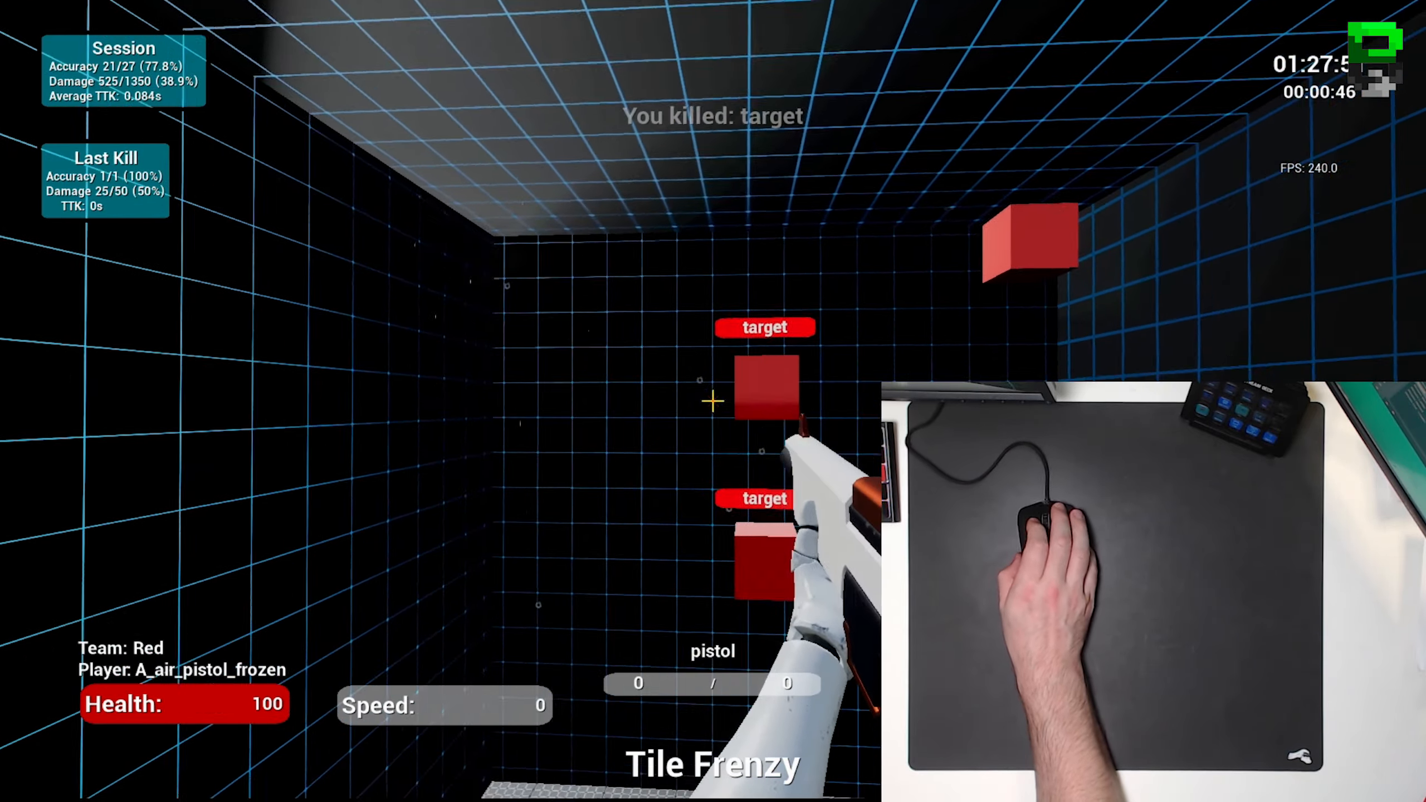
{"action": "left_click", "coordinate": [712, 401]}
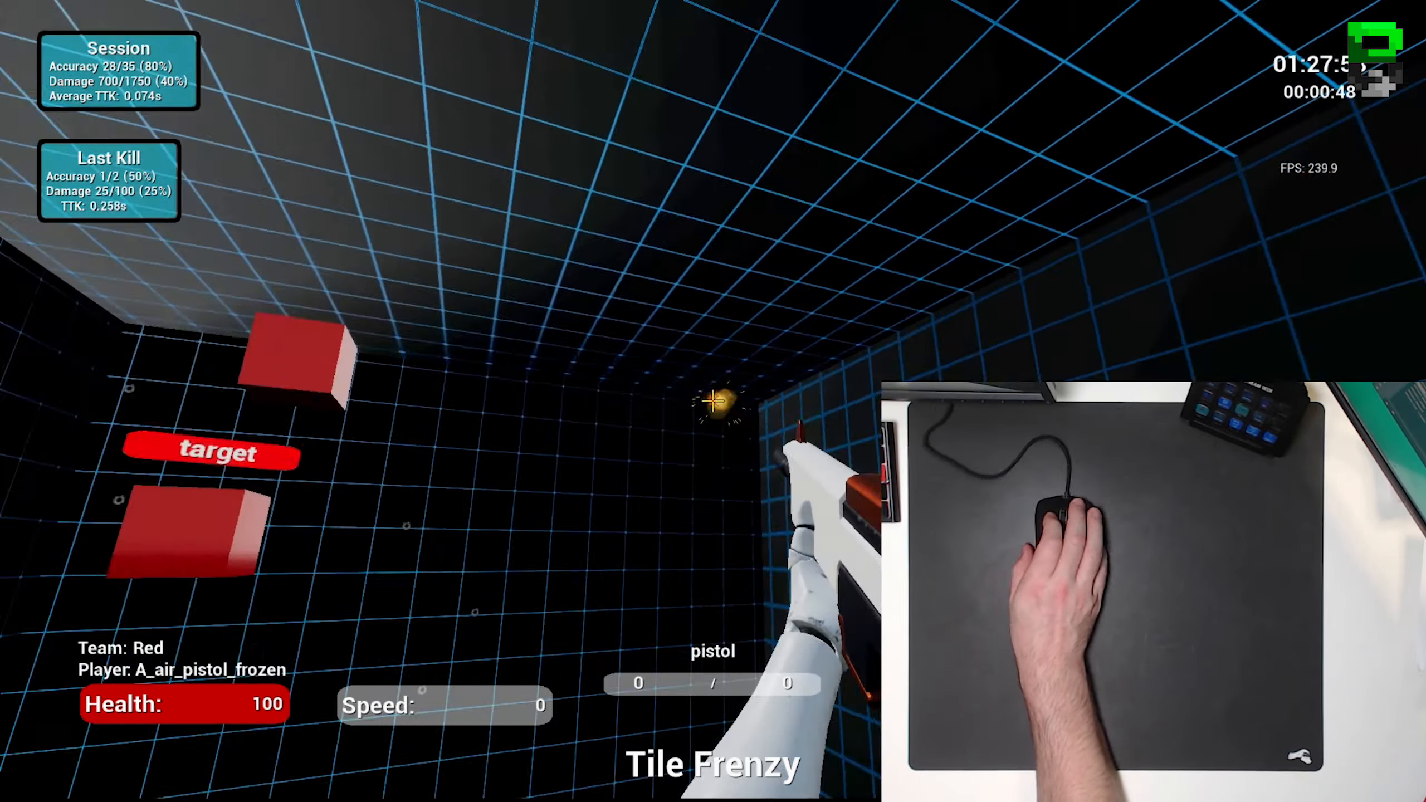
{"action": "left_click", "coordinate": [712, 402]}
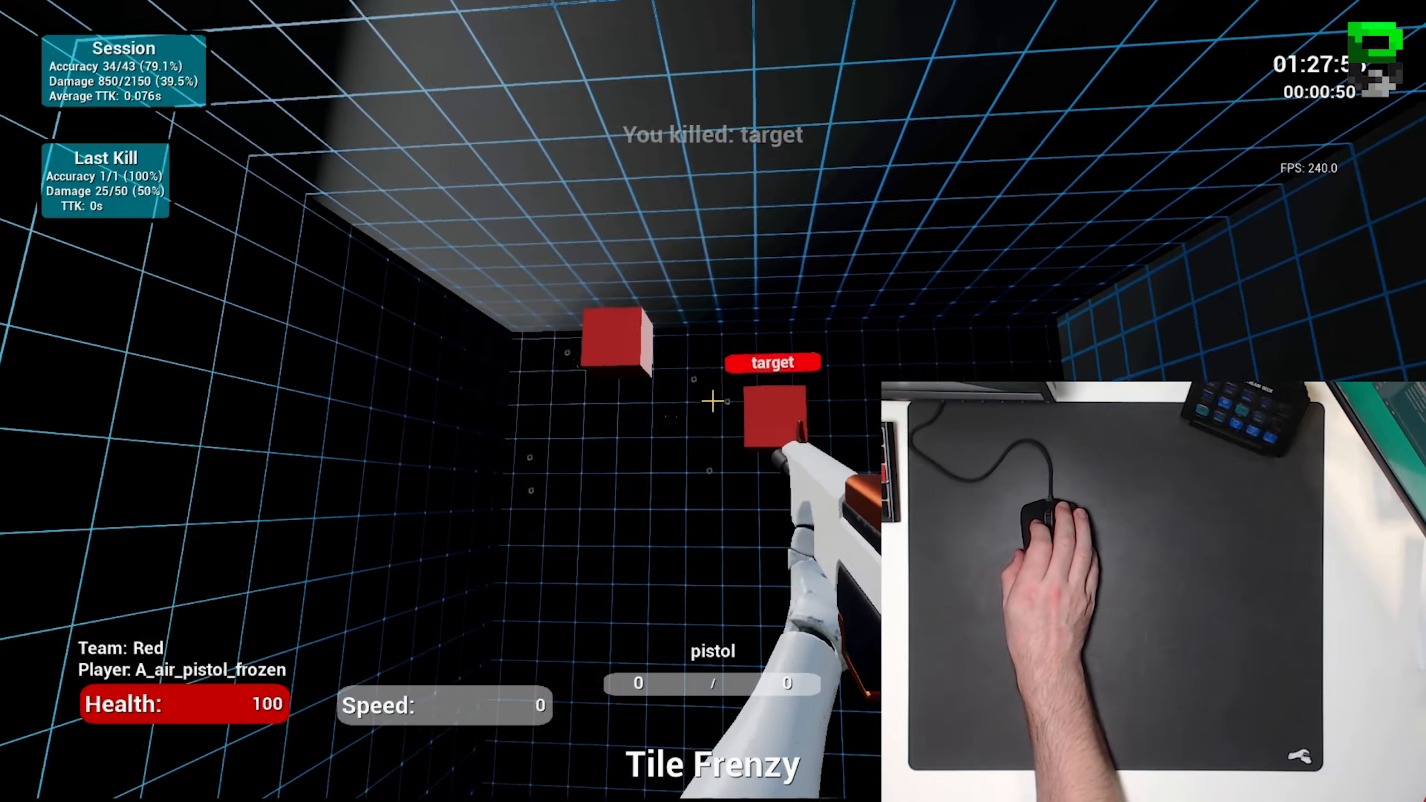